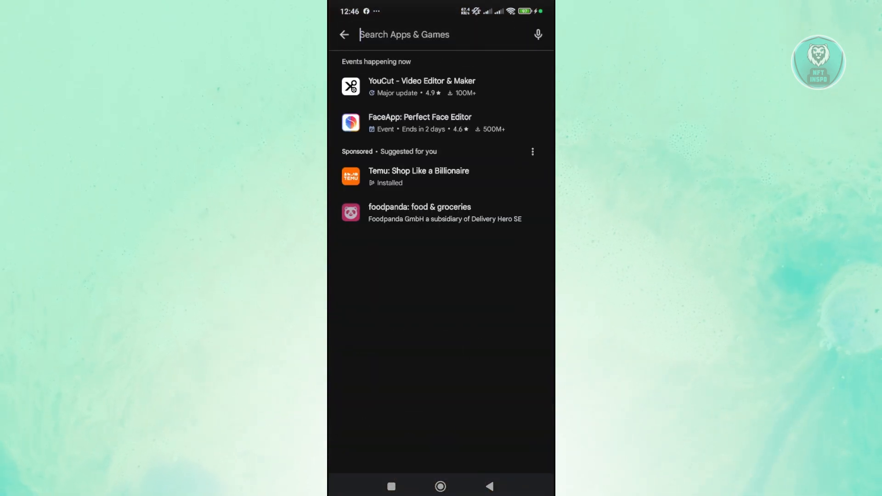
Search Google Play for 'cookie' and confirm CookieRun: Kingdom is installed with no update.
text(cookie run)
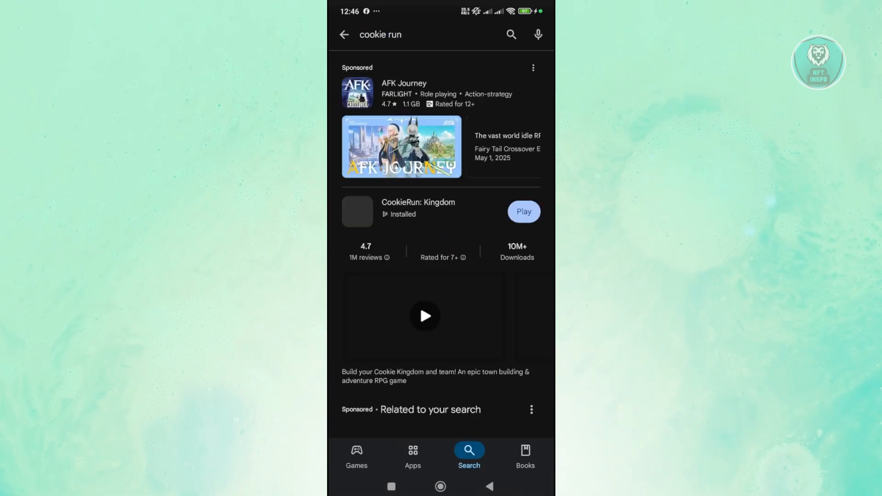
click(418, 211)
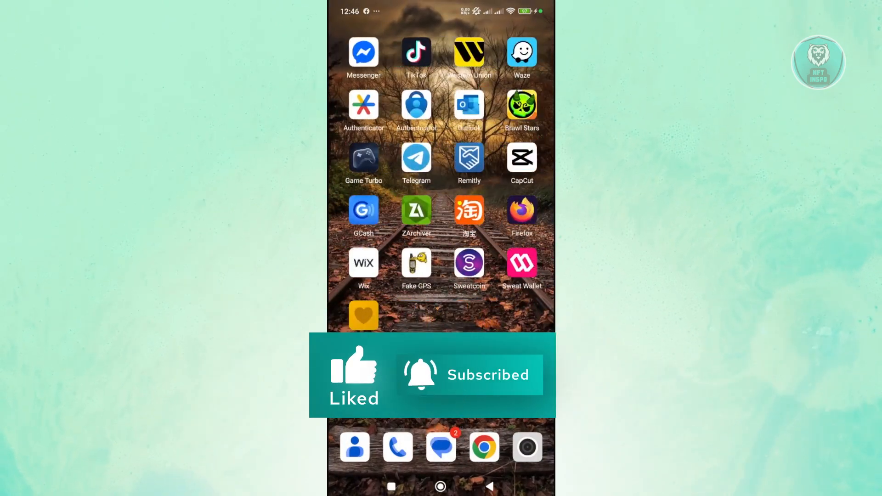
Swipe across the home screen pages and open Cookie Run: Kingdom's App info (version 6.3.102, 5.93 GB).
scroll(left, 3)
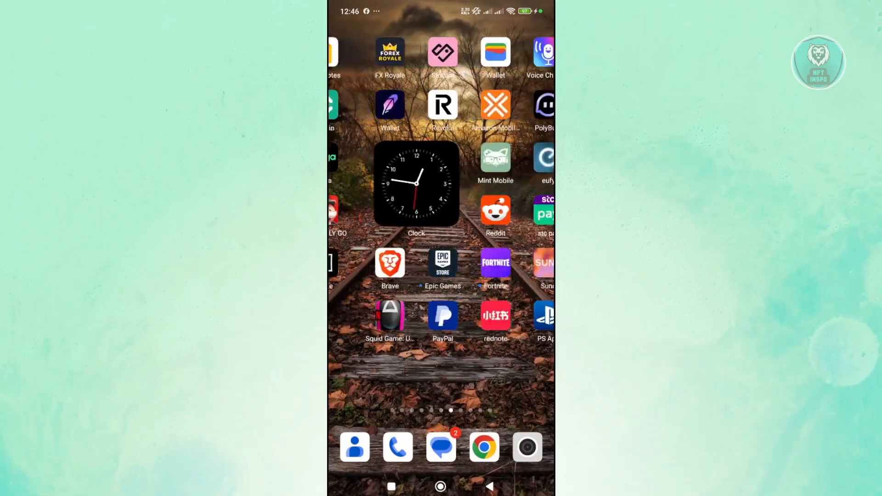
scroll(left, 3)
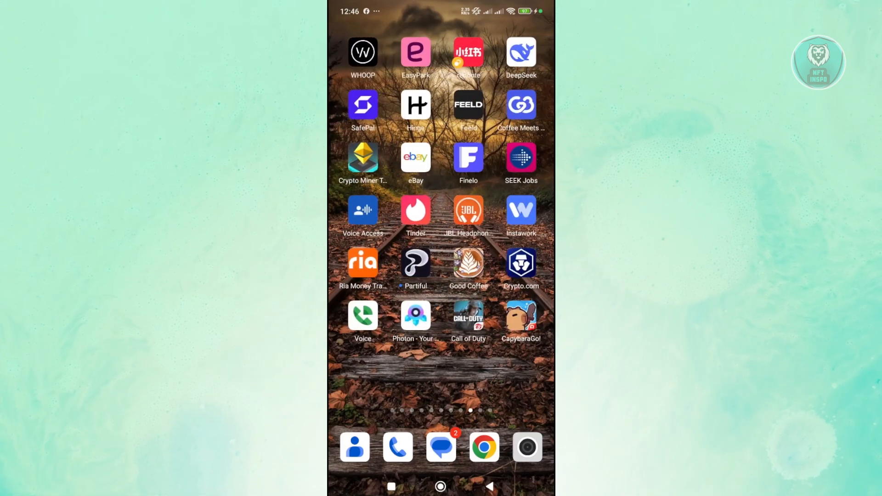
scroll(left, 3)
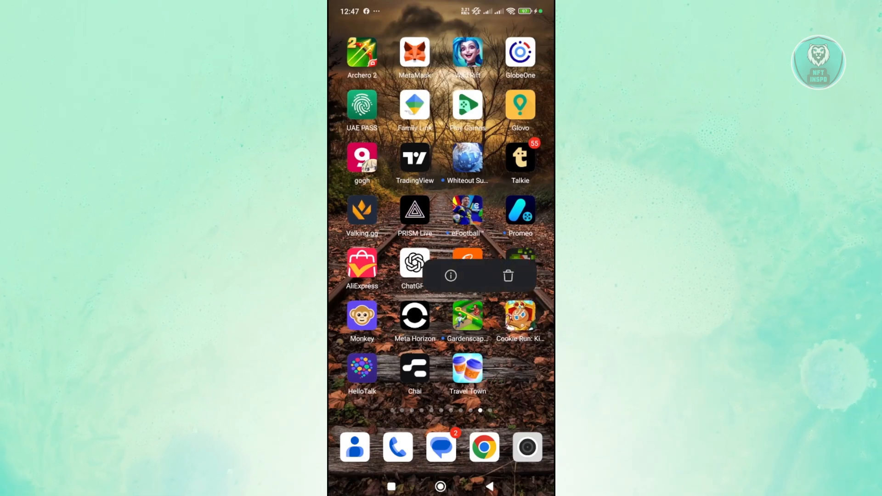
click(450, 275)
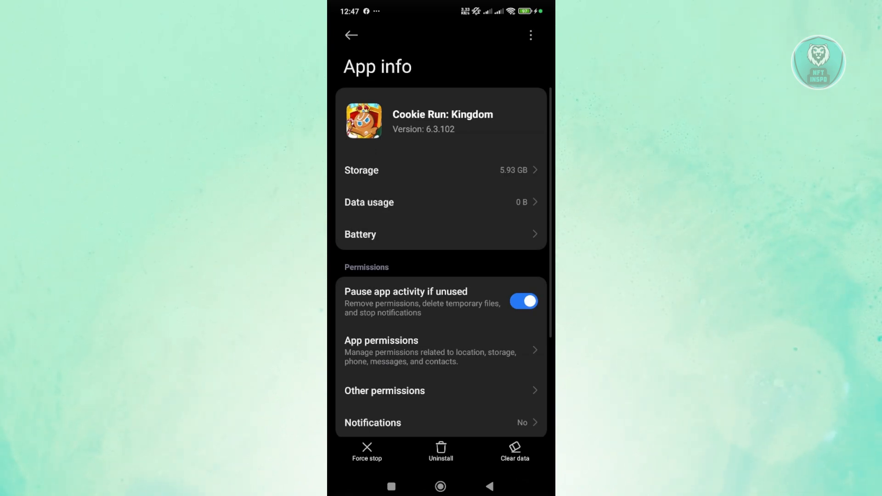
Clear Cookie Run: Kingdom's cache, reducing storage to 5.92 GB, and return home.
click(513, 451)
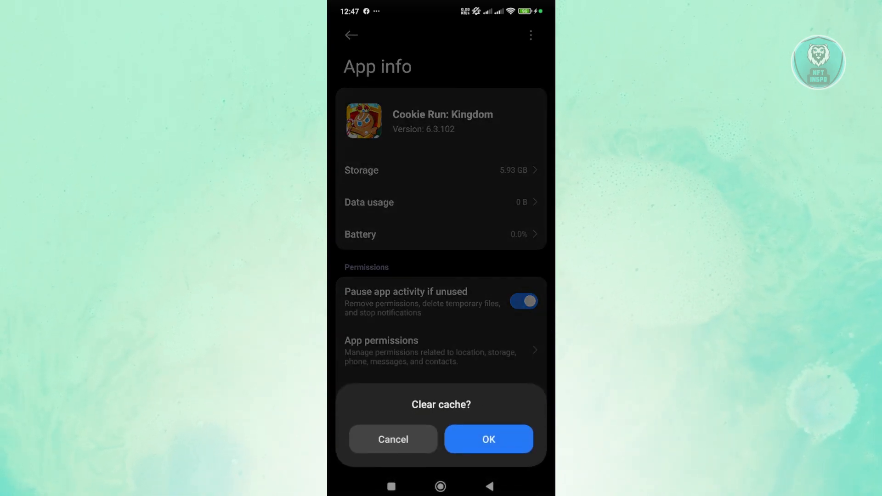
click(486, 439)
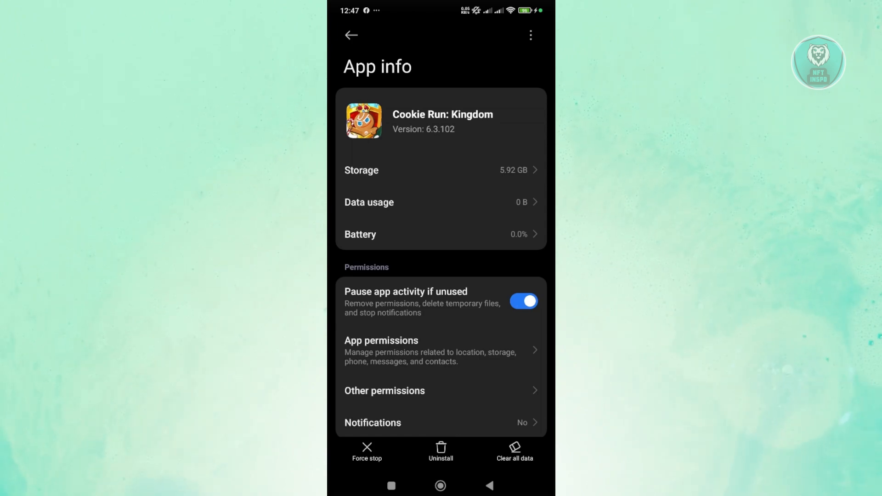
click(440, 485)
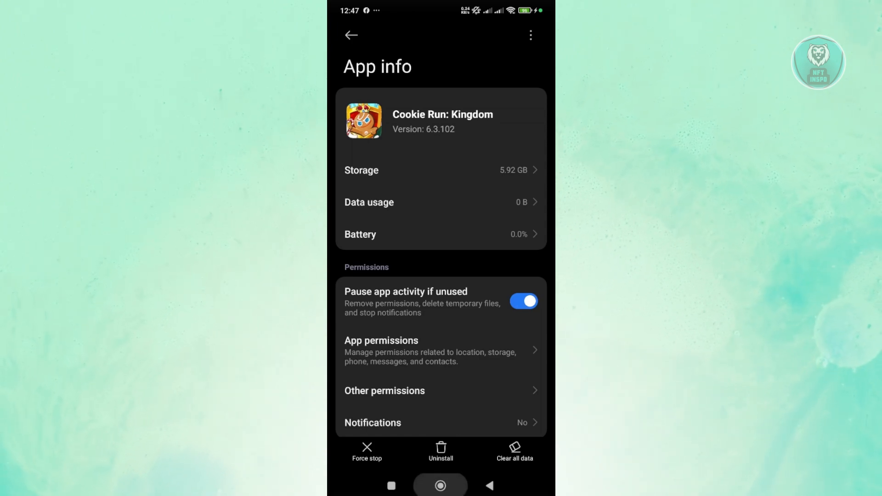